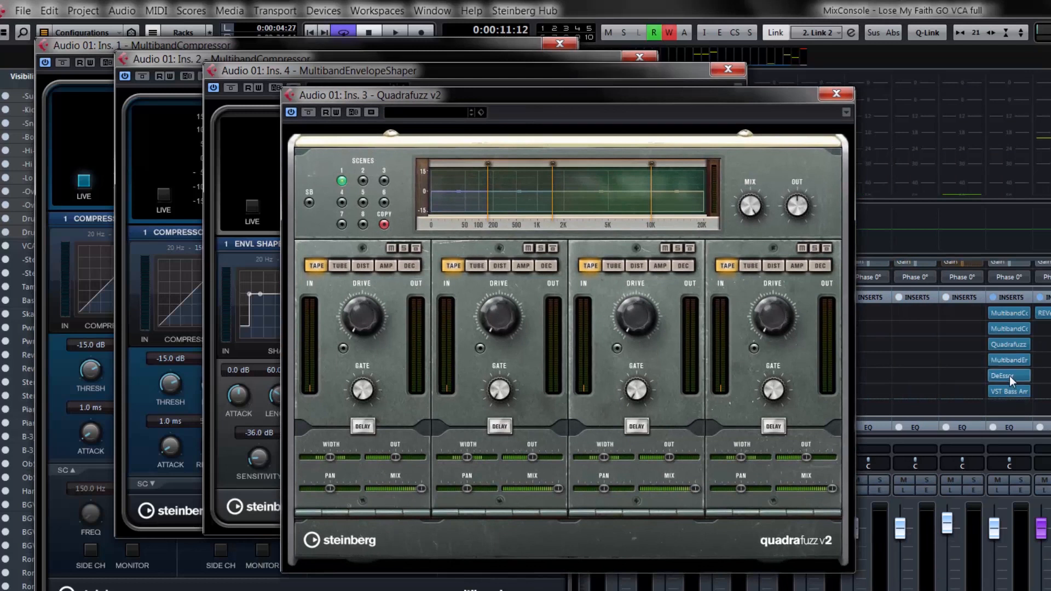
Step: Close the Quadrafuzz and Multiband windows and switch MixConsole meters to waveform display
left_click(1007, 375)
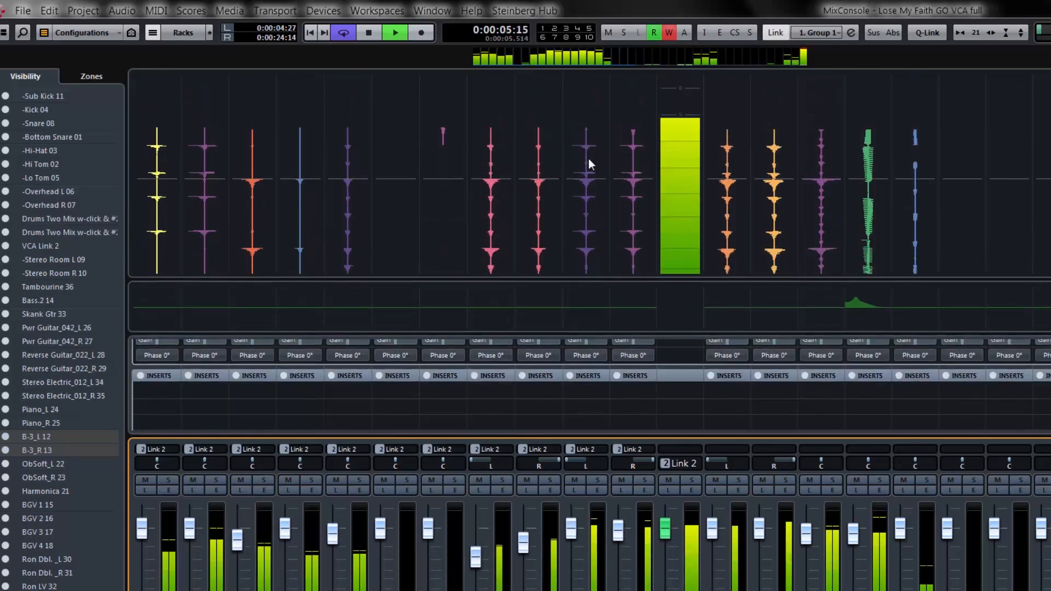
Step: Return to the Project window and show the Project > VST Connect > SE submenu
left_click(83, 10)
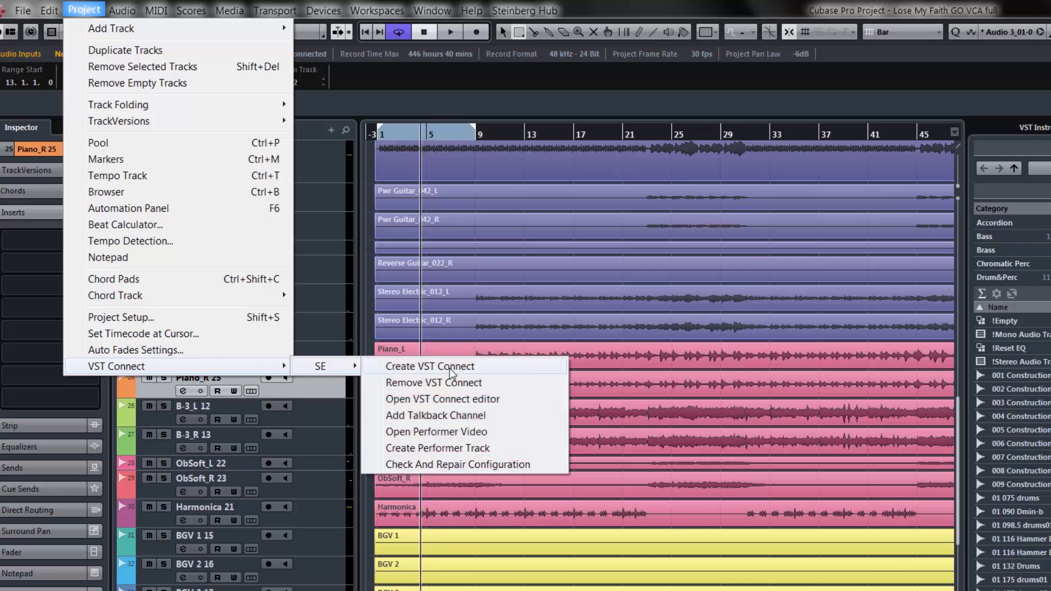
Step: Choose Create VST Connect to add VST Connect SE and open its window
left_click(429, 366)
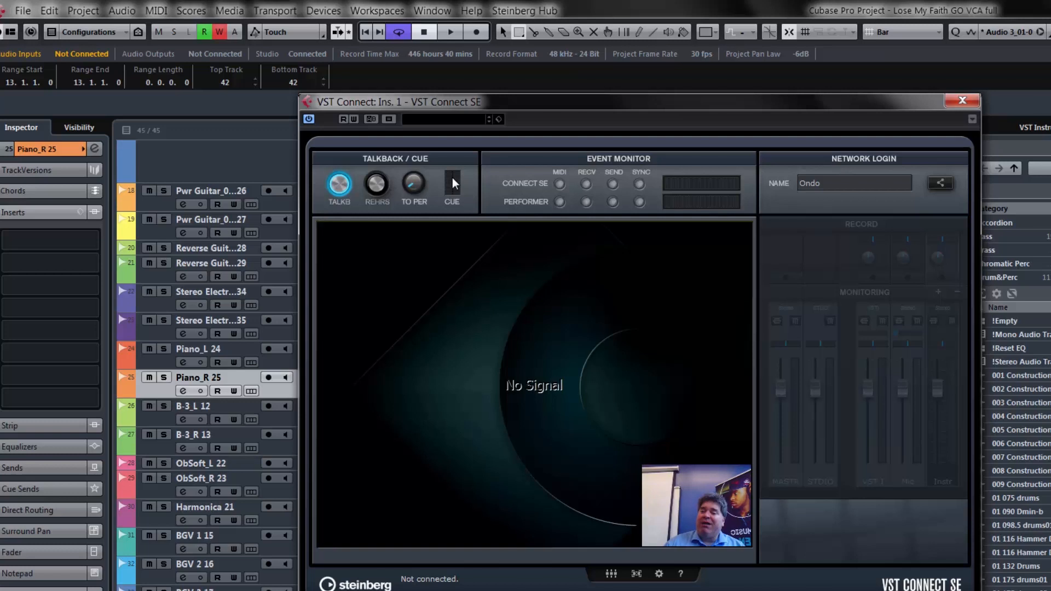